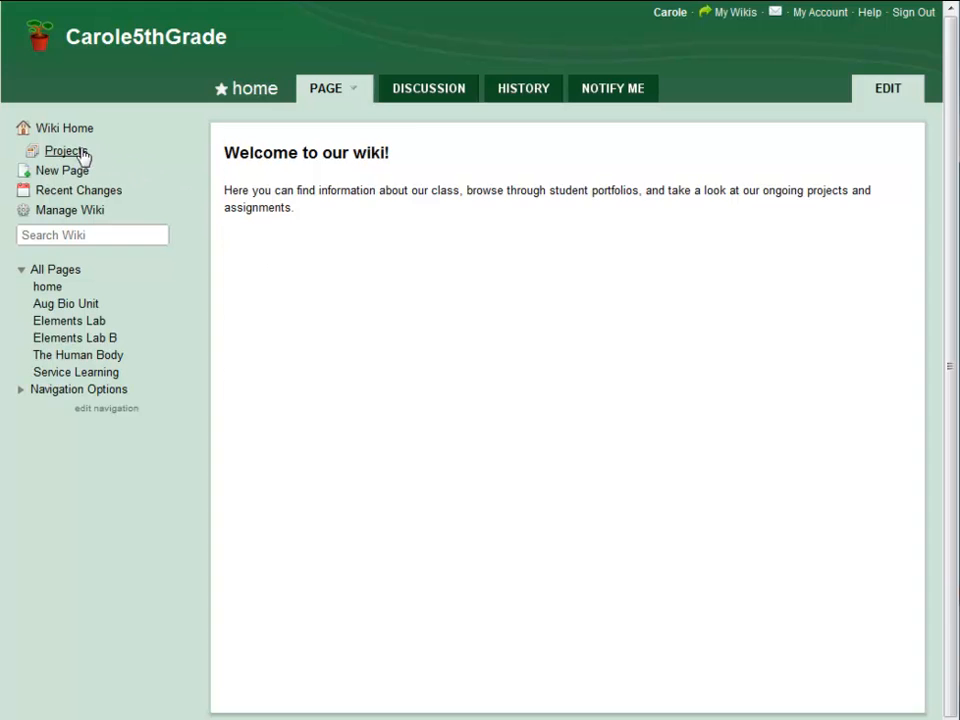
Go to the wiki's Projects list showing the four existing projects and their teams
left_click(66, 152)
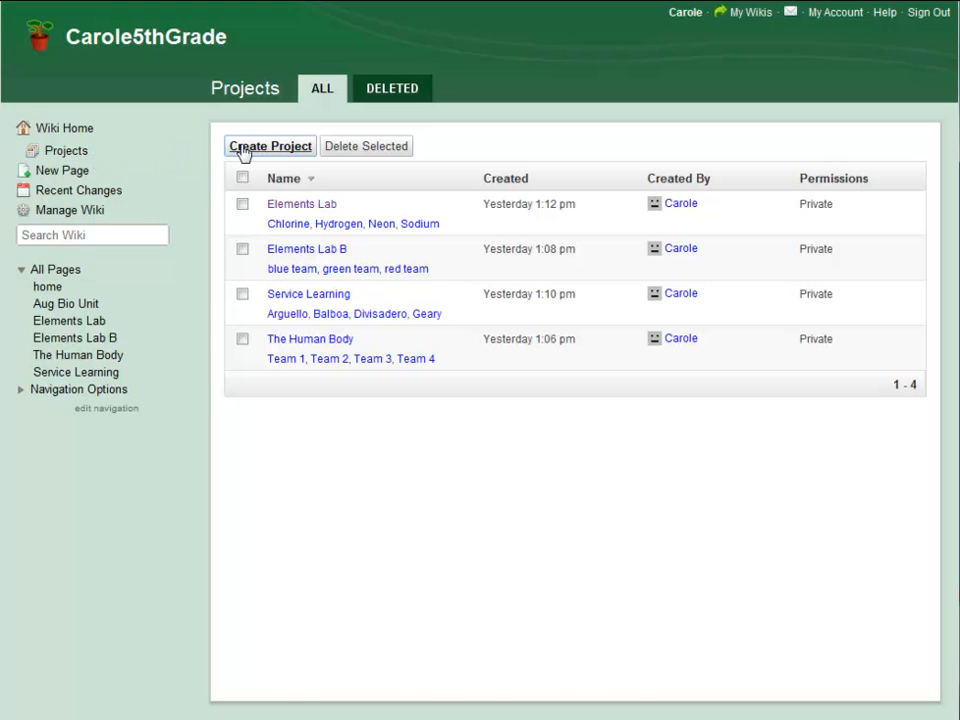
Start a new project and name it 'aug bio unit'
left_click(268, 146)
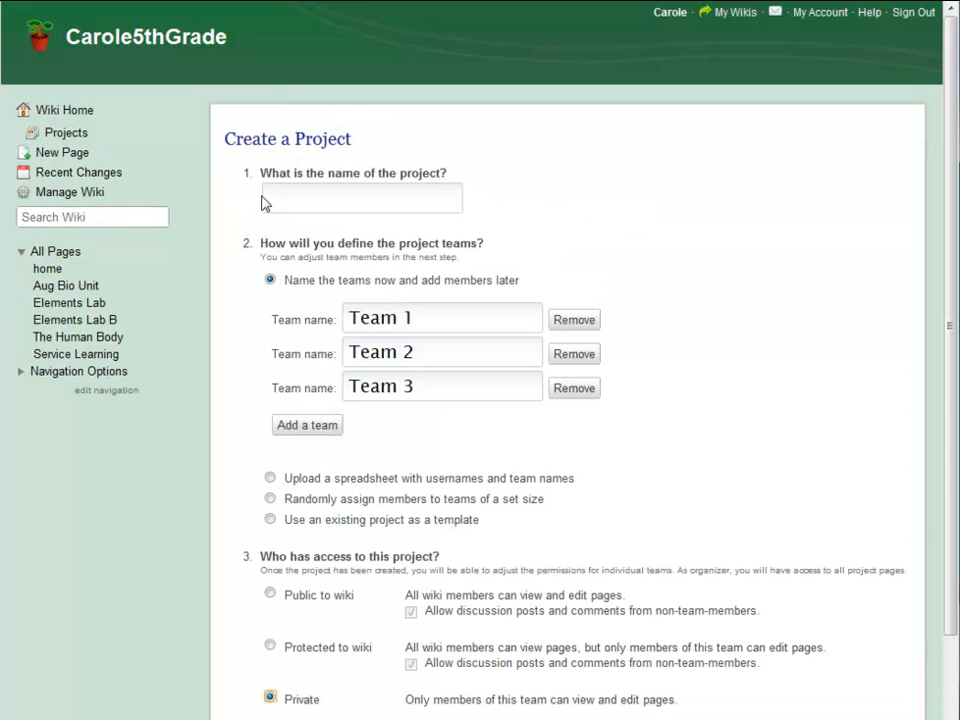
left_click(360, 198)
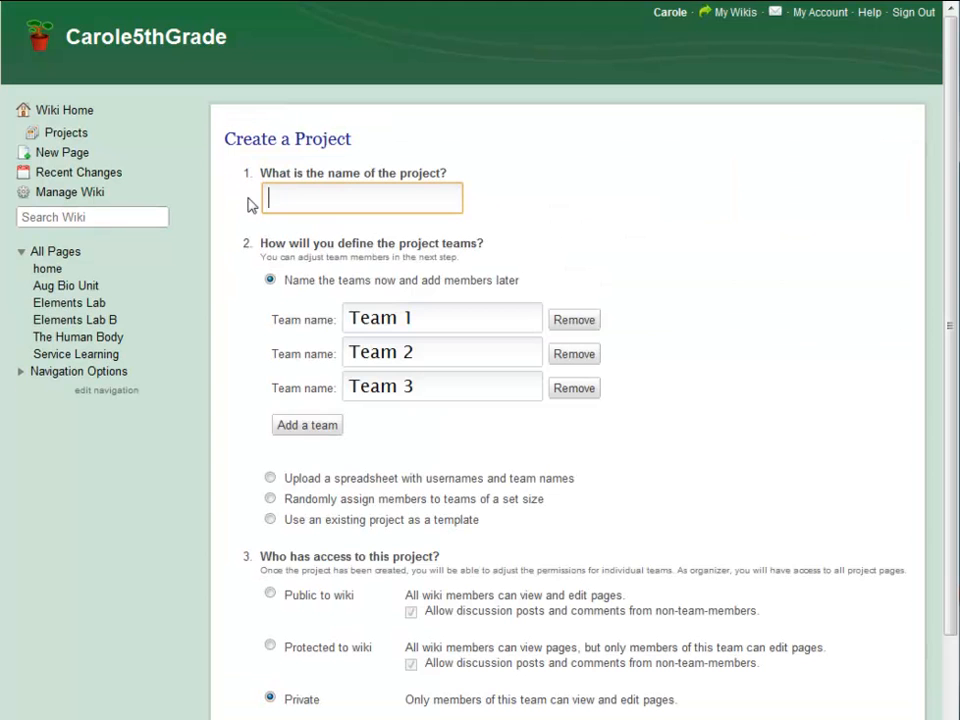
type("aug bio")
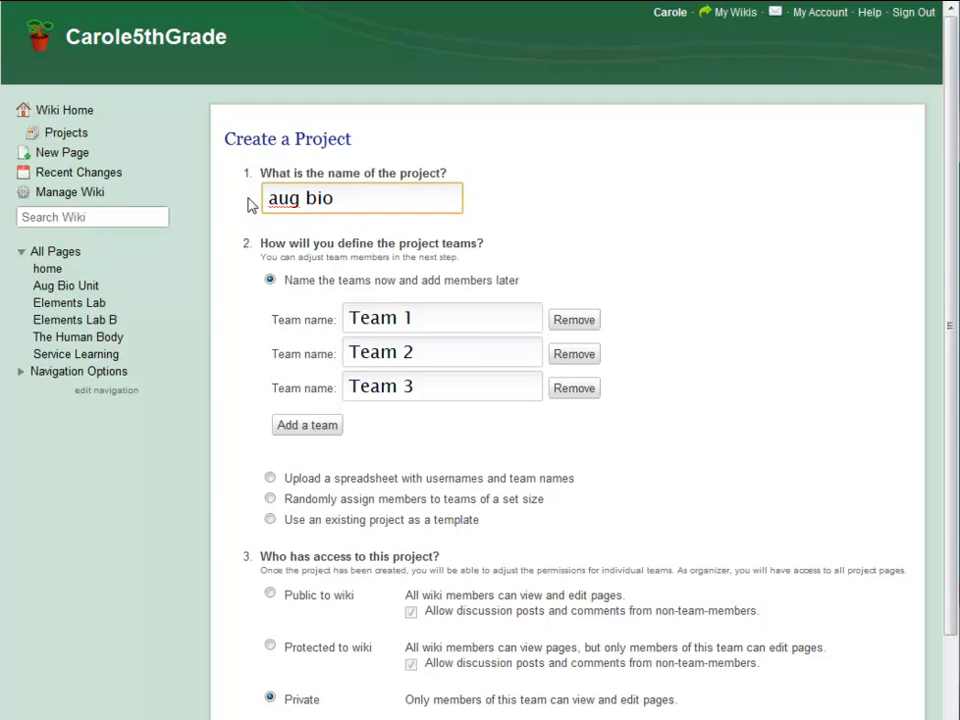
type("unit")
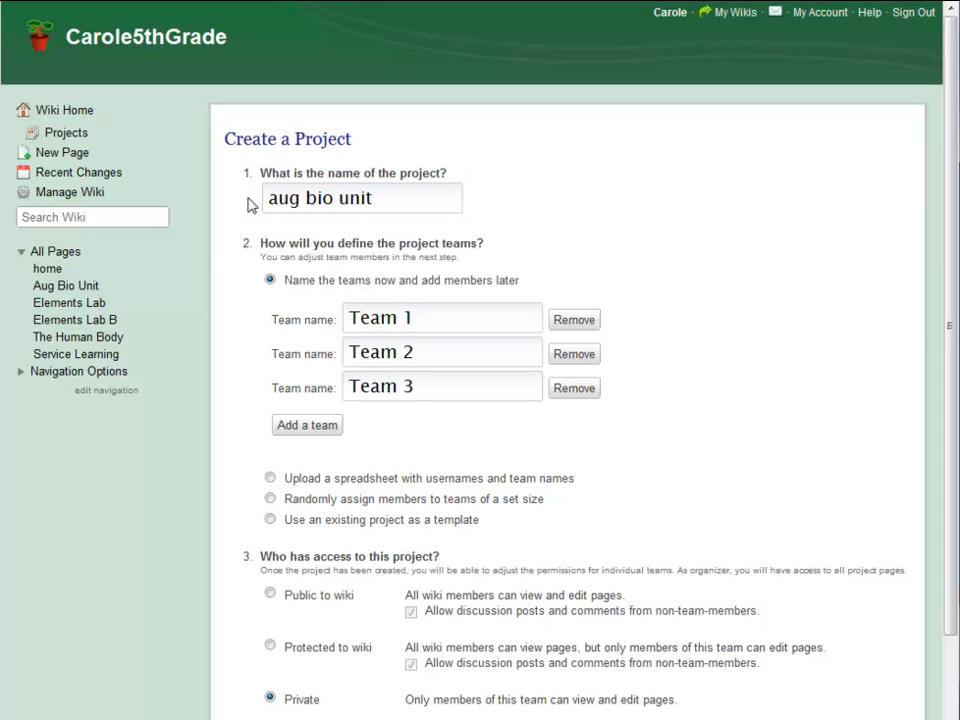
mouse_move(256, 482)
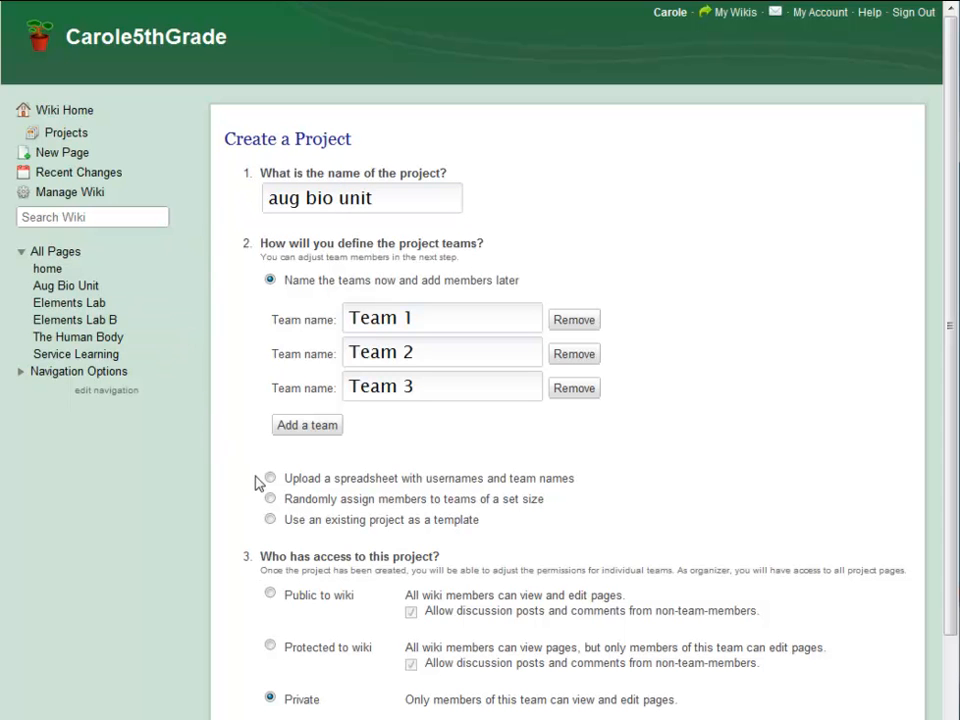
Review the team-creation options, then name the teams fox, ocelot and panda
left_click(270, 478)
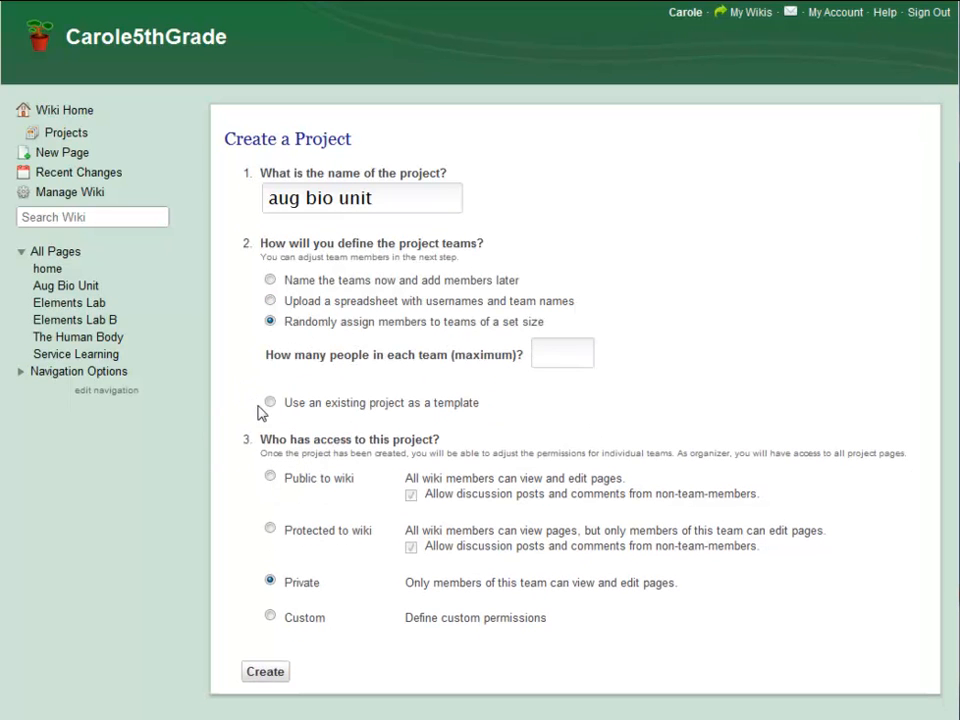
left_click(270, 402)
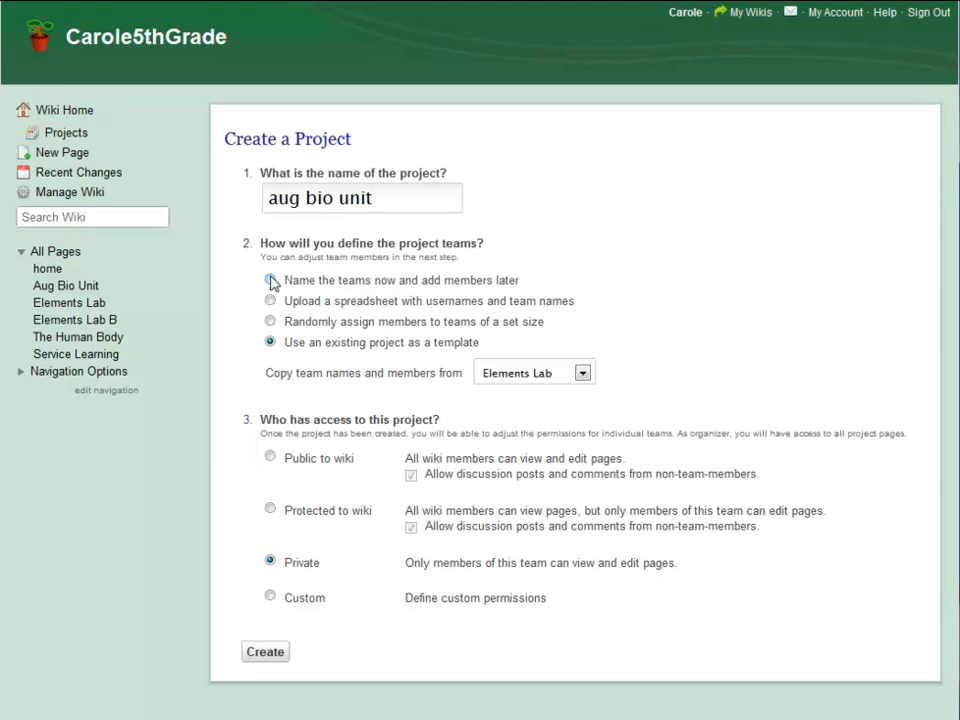
left_click(270, 280)
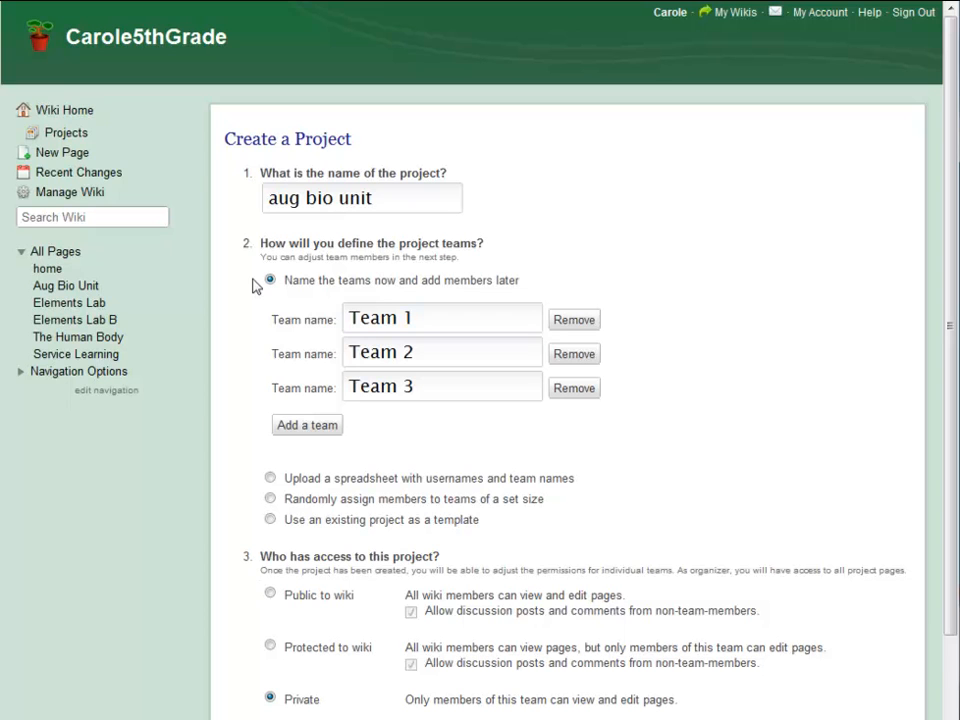
triple_click(442, 318)
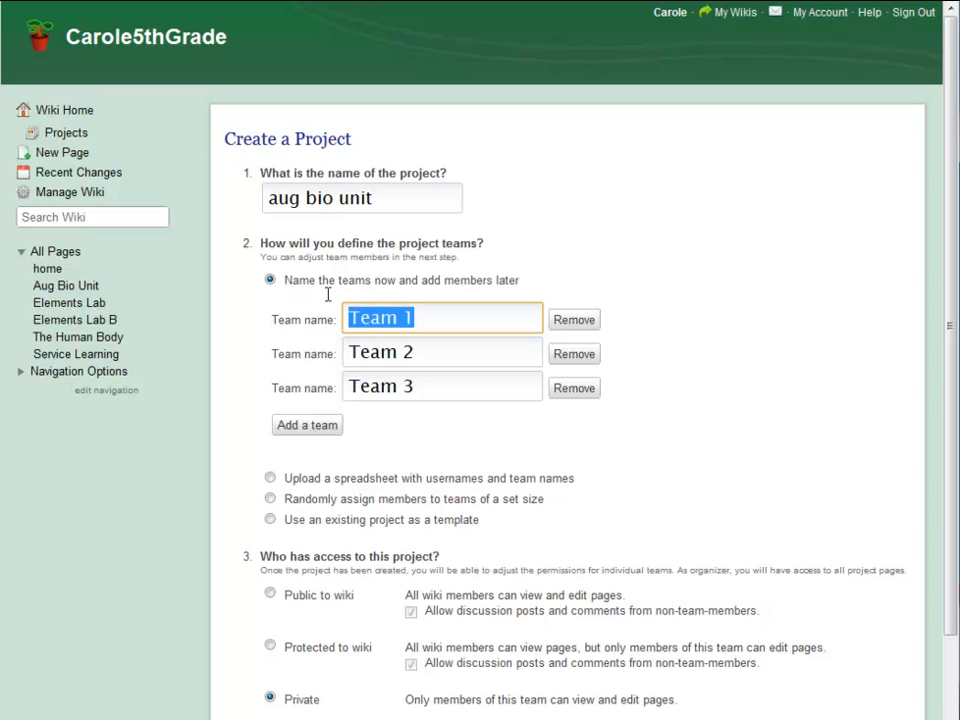
type("fo")
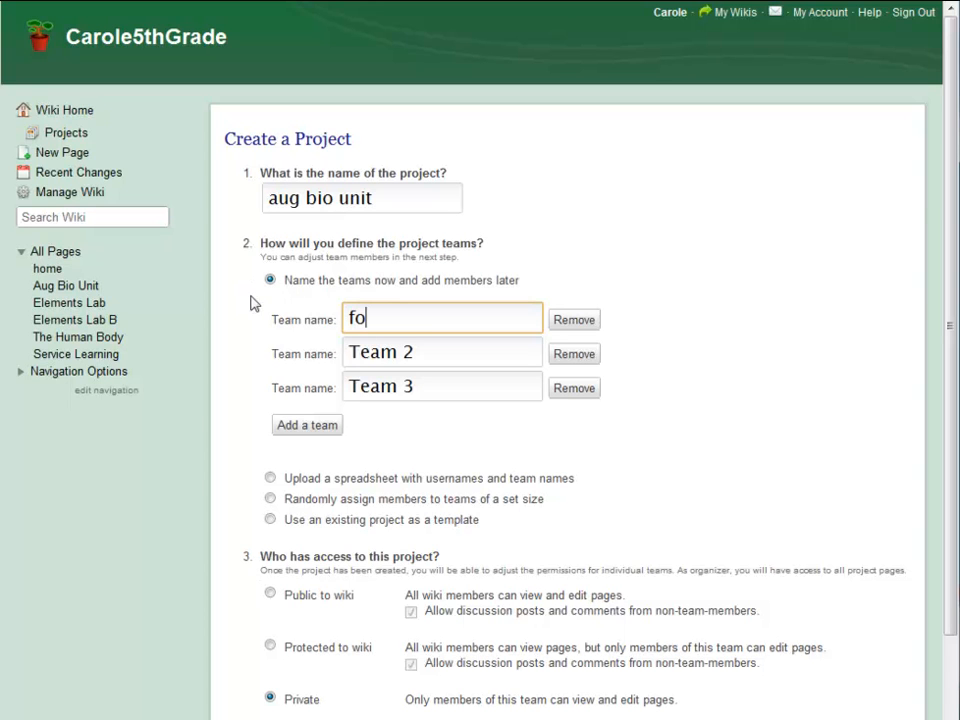
type("x")
left_click(442, 352)
type("ocelot")
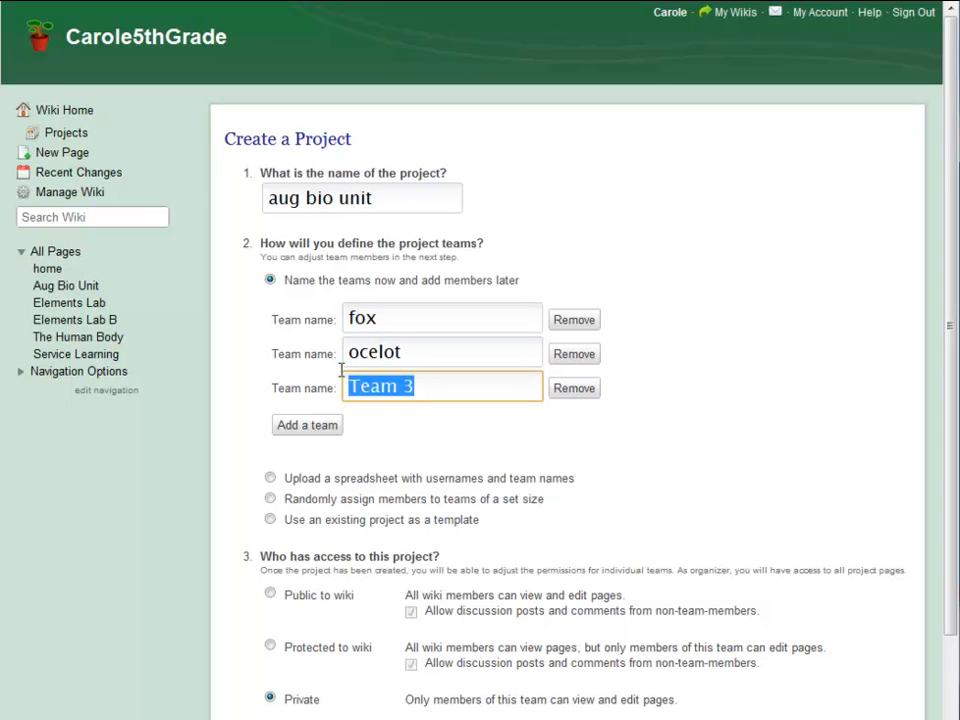
type("panda")
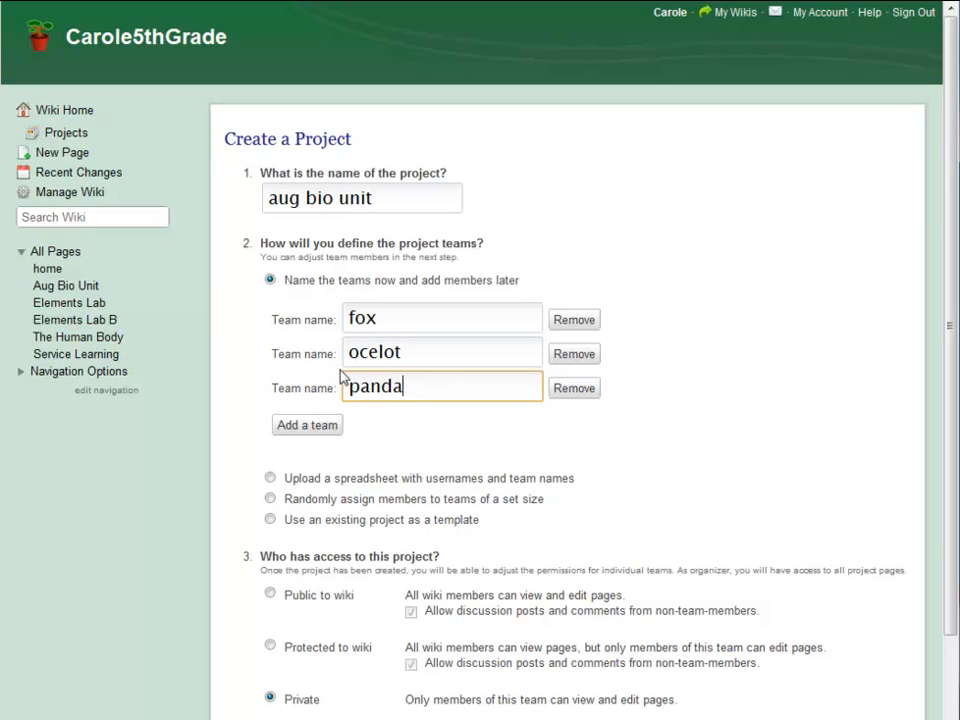
mouse_move(244, 378)
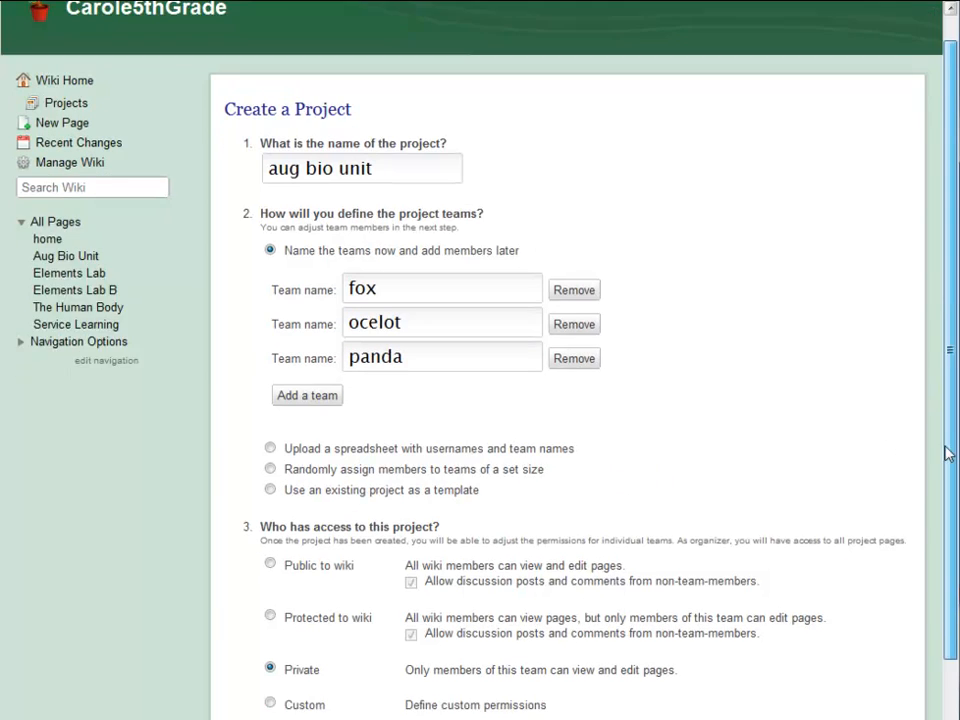
Compare Public, Protected and Private access, settling on Custom permissions
scroll("down", 3)
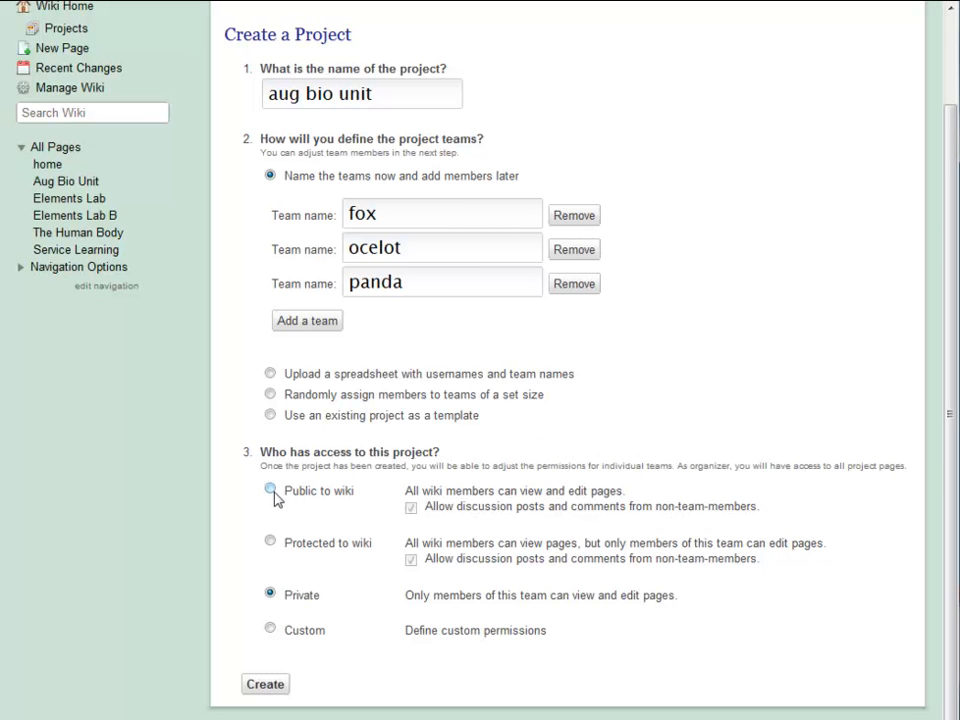
left_click(268, 492)
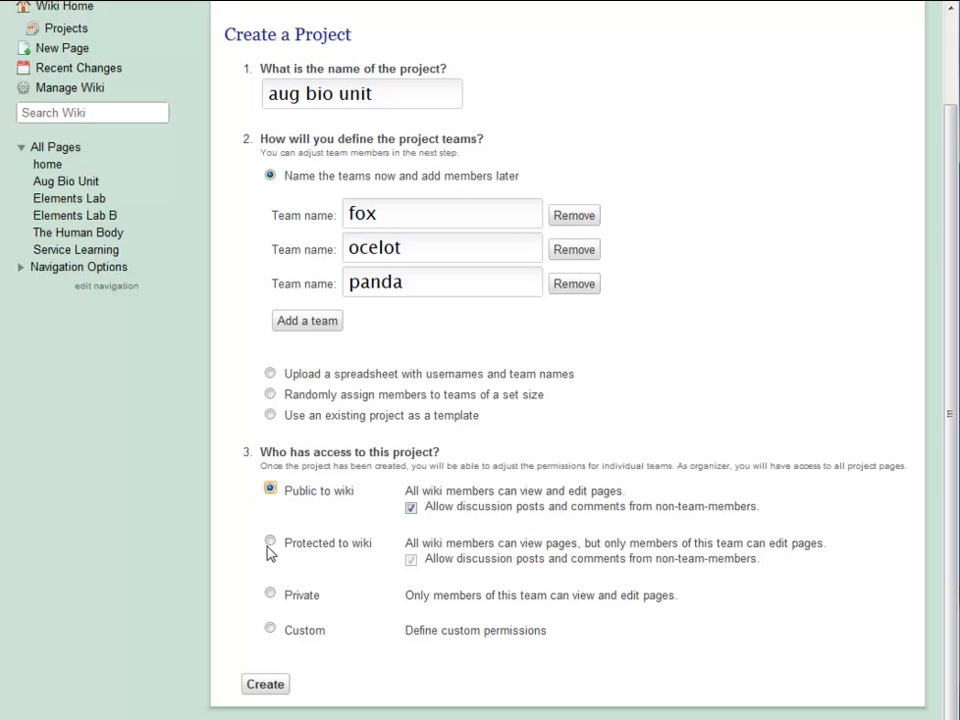
left_click(268, 544)
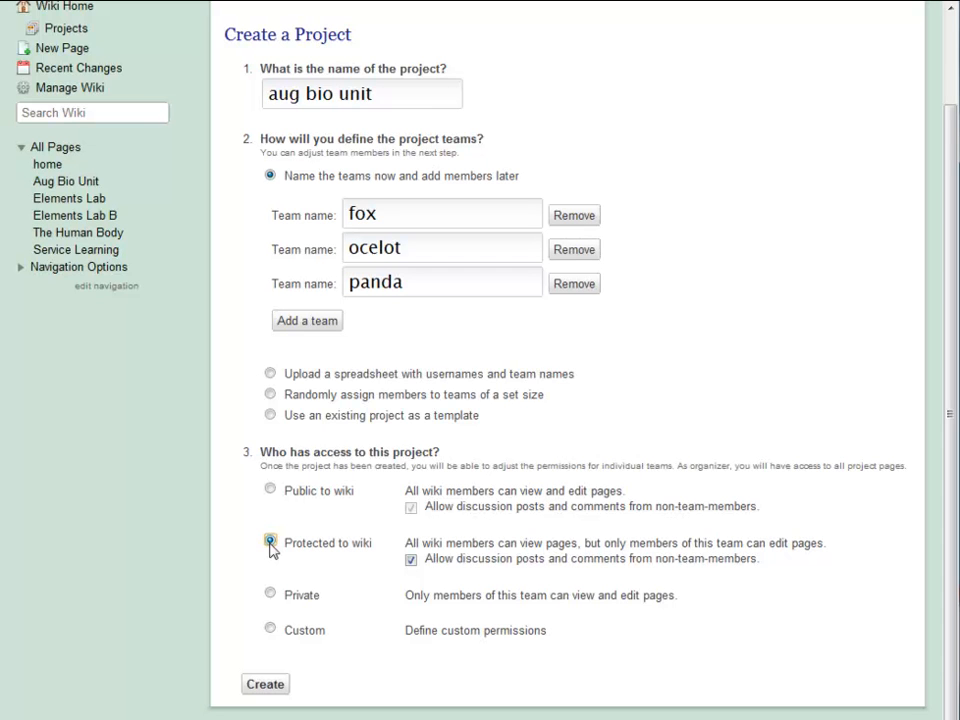
left_click(268, 542)
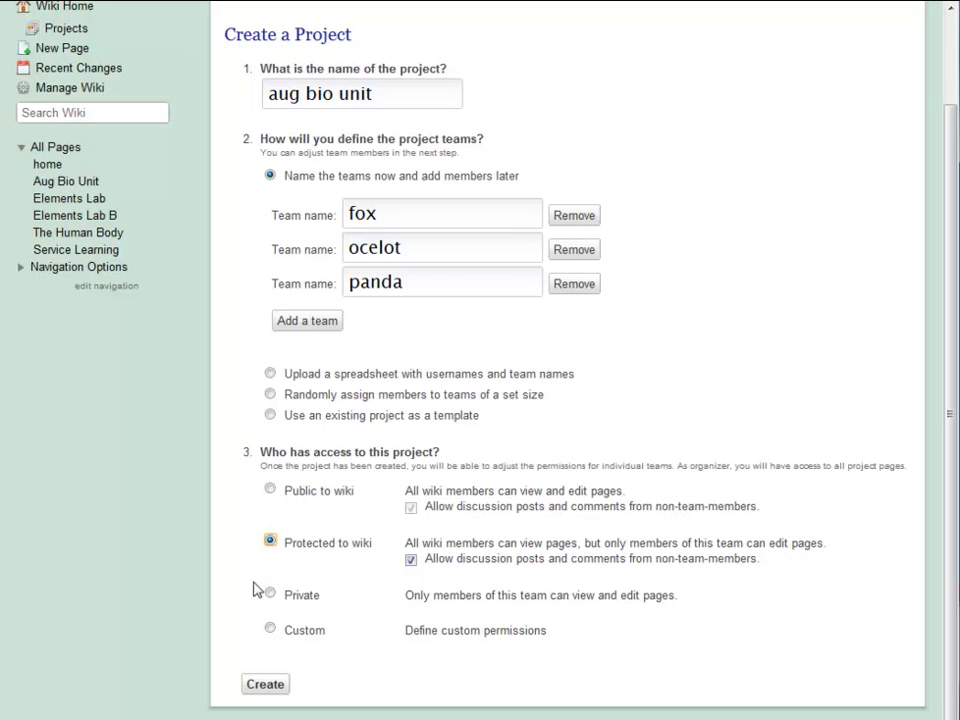
left_click(268, 596)
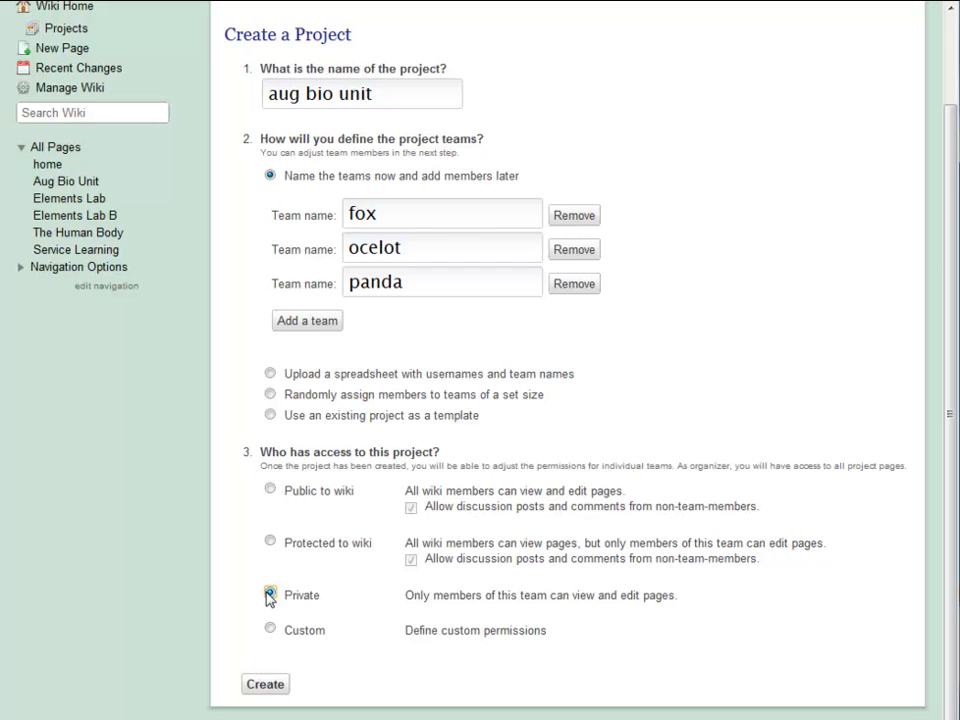
left_click(270, 594)
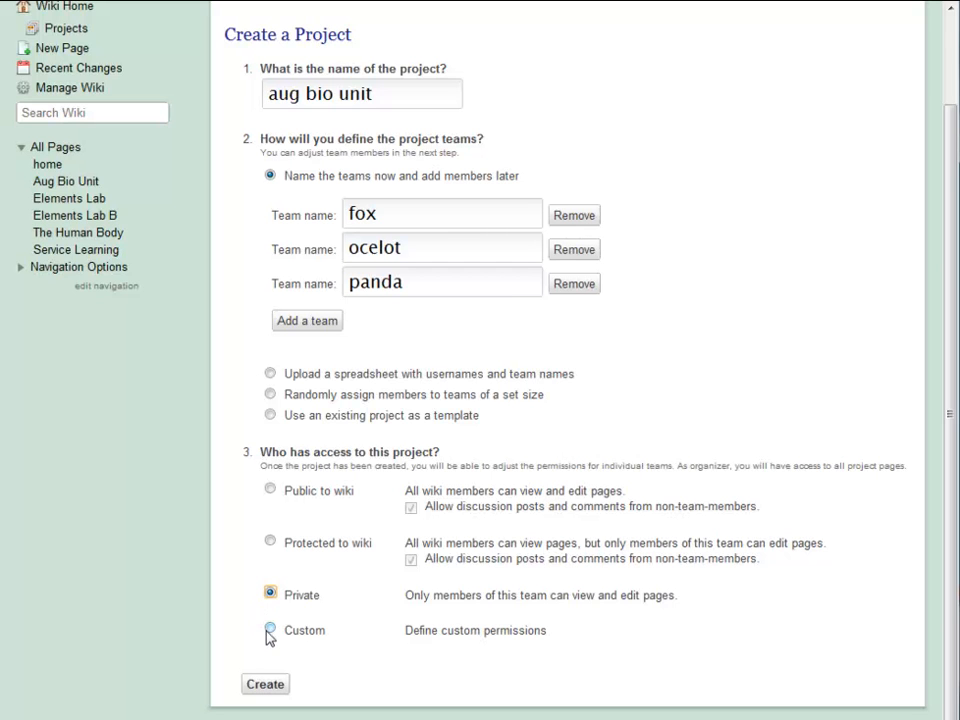
left_click(270, 632)
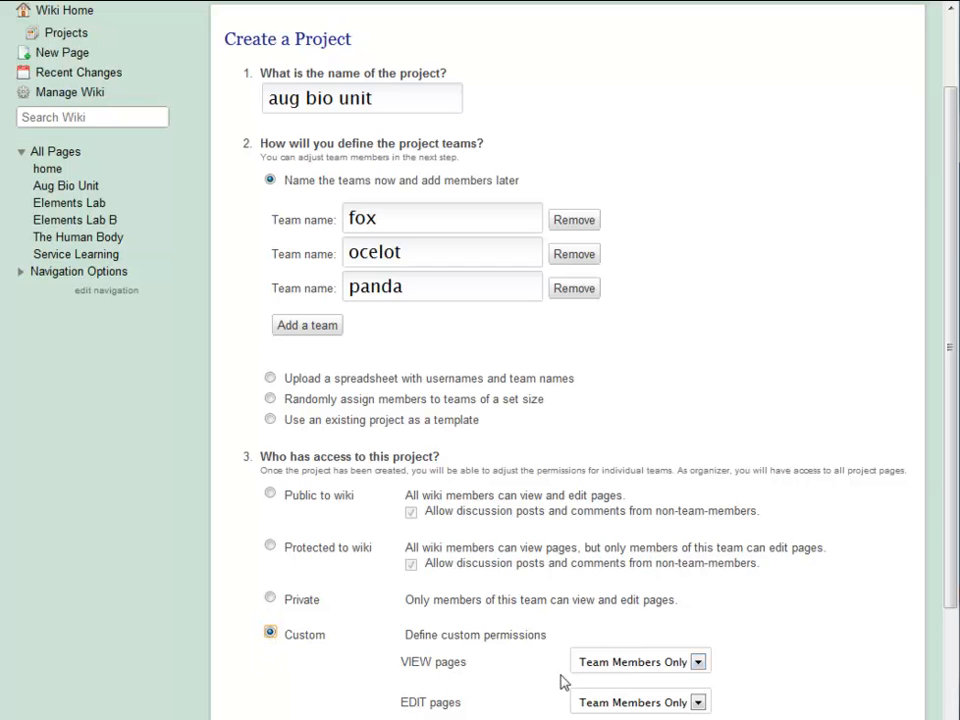
Under Custom permissions, let everyone view project pages while editing stays with team members
scroll("down", 3)
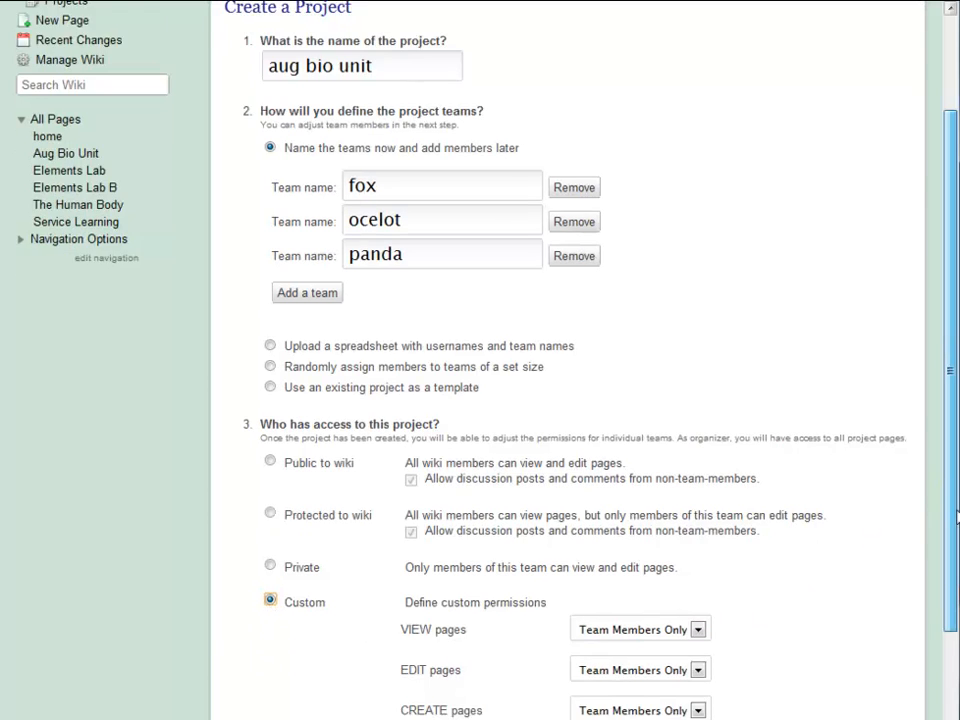
scroll("down", 3)
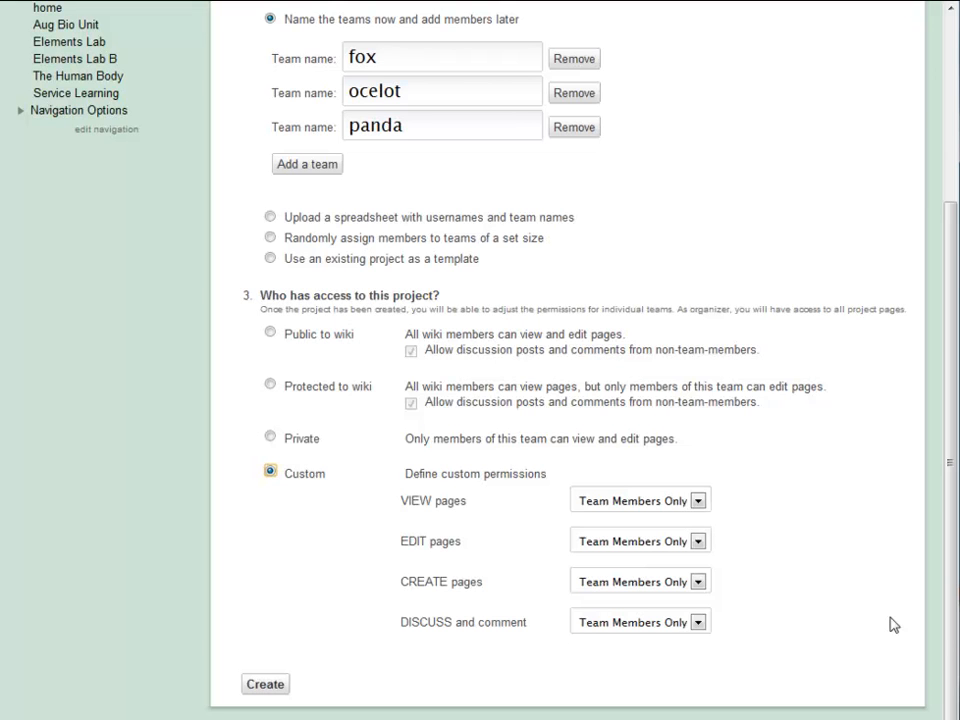
mouse_move(700, 500)
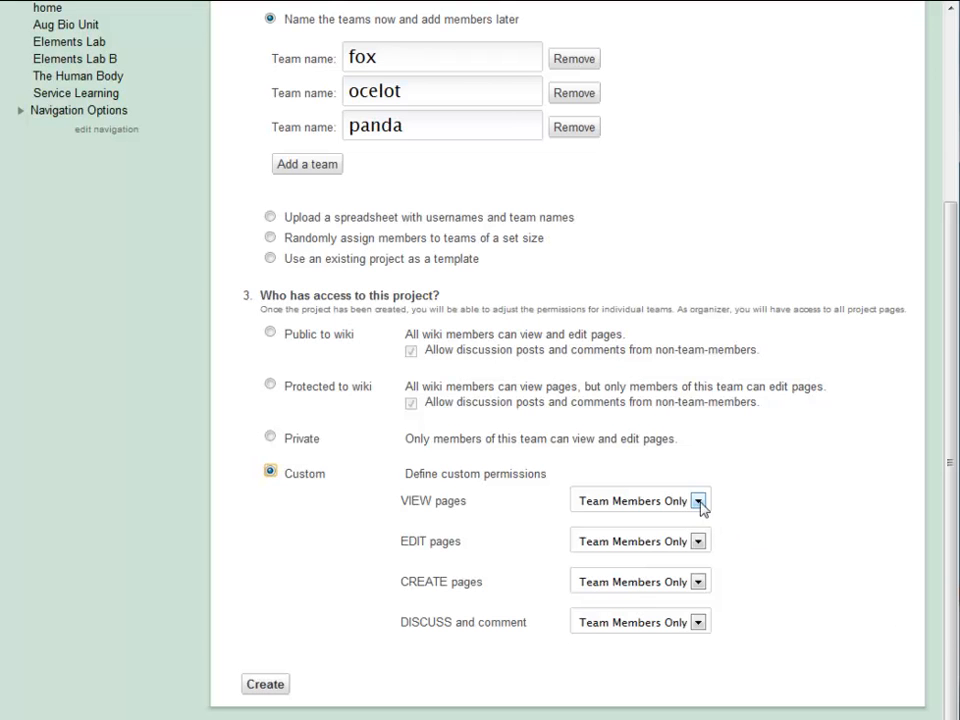
left_click(698, 500)
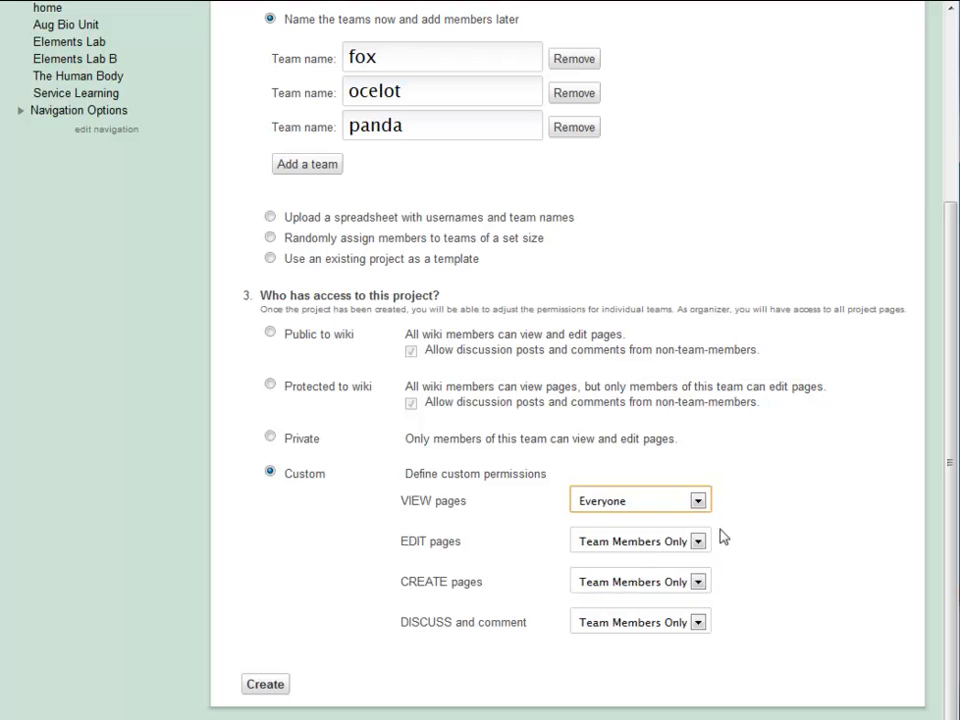
mouse_move(744, 532)
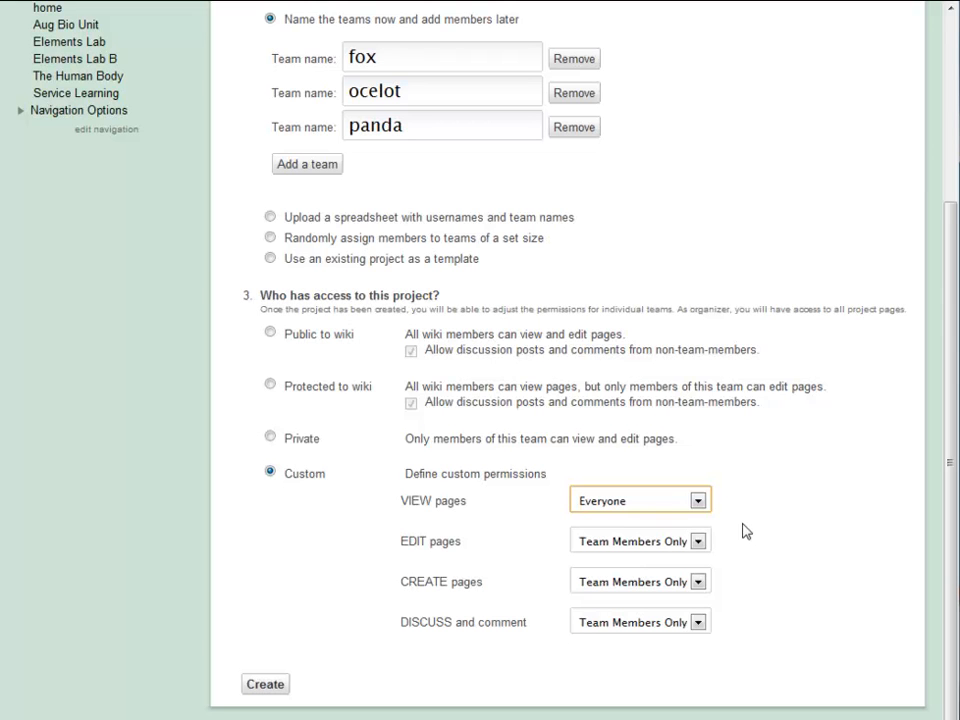
mouse_move(348, 466)
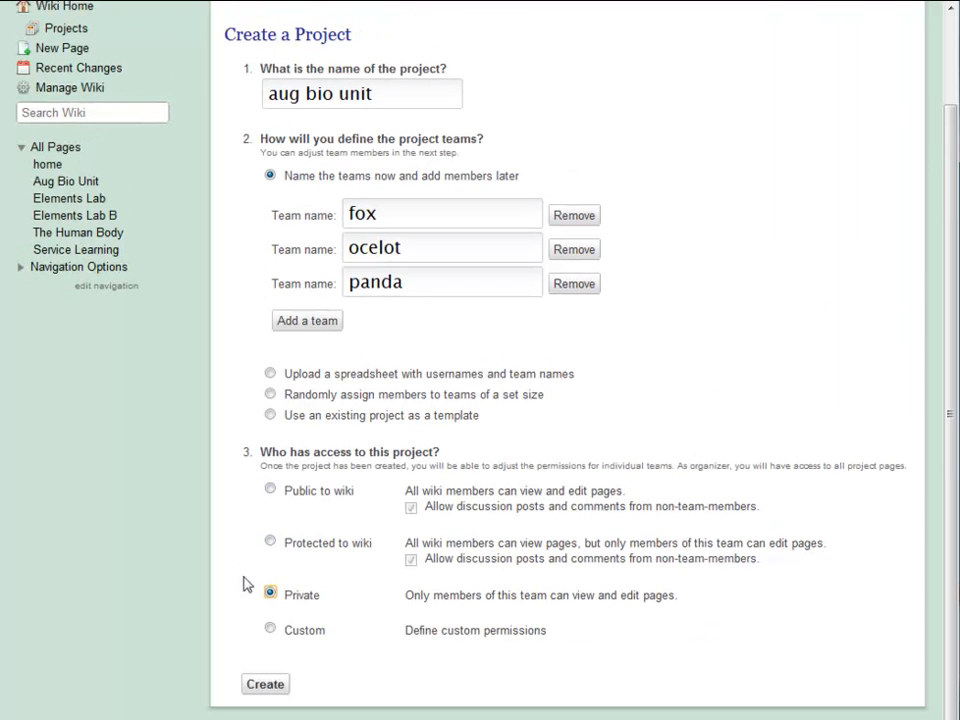
mouse_move(252, 674)
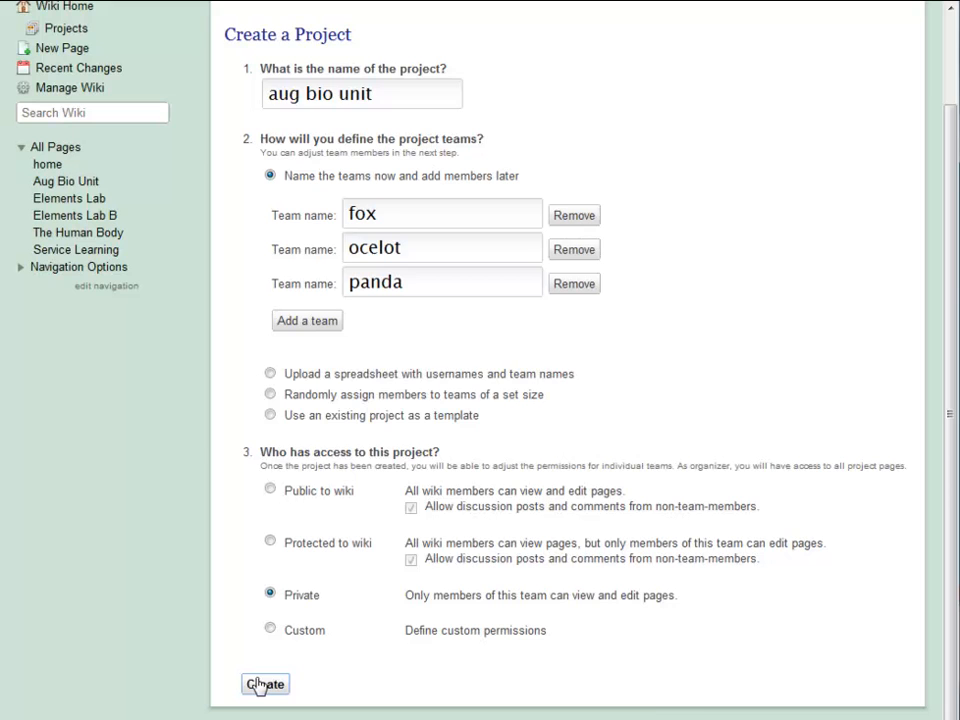
Create the 'aug bio unit' project and add Adam from the unassigned members to fox
left_click(264, 684)
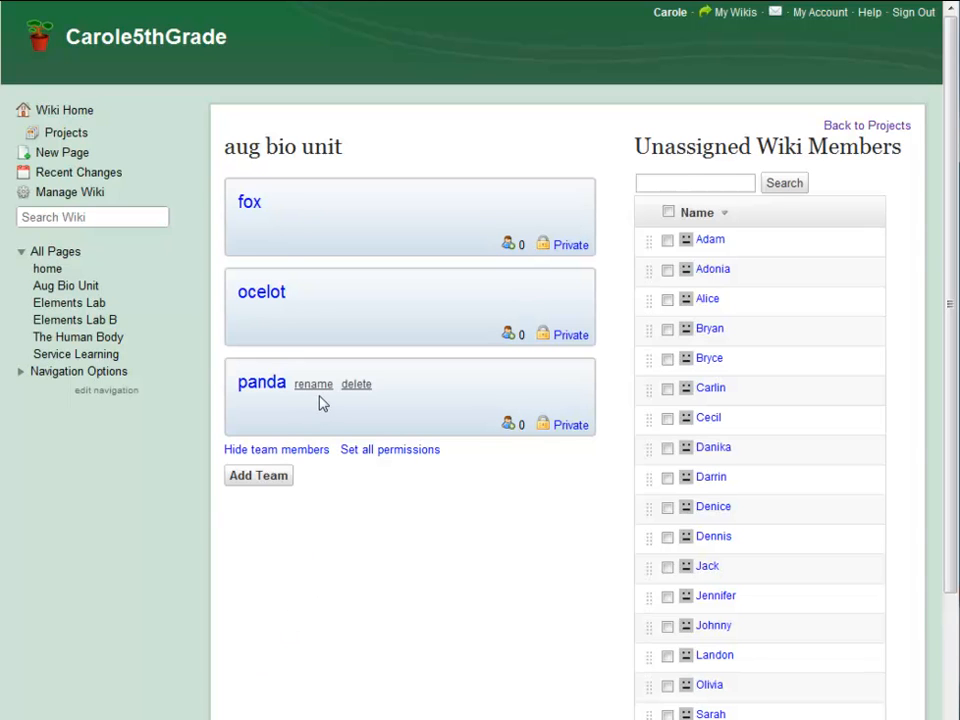
mouse_move(304, 480)
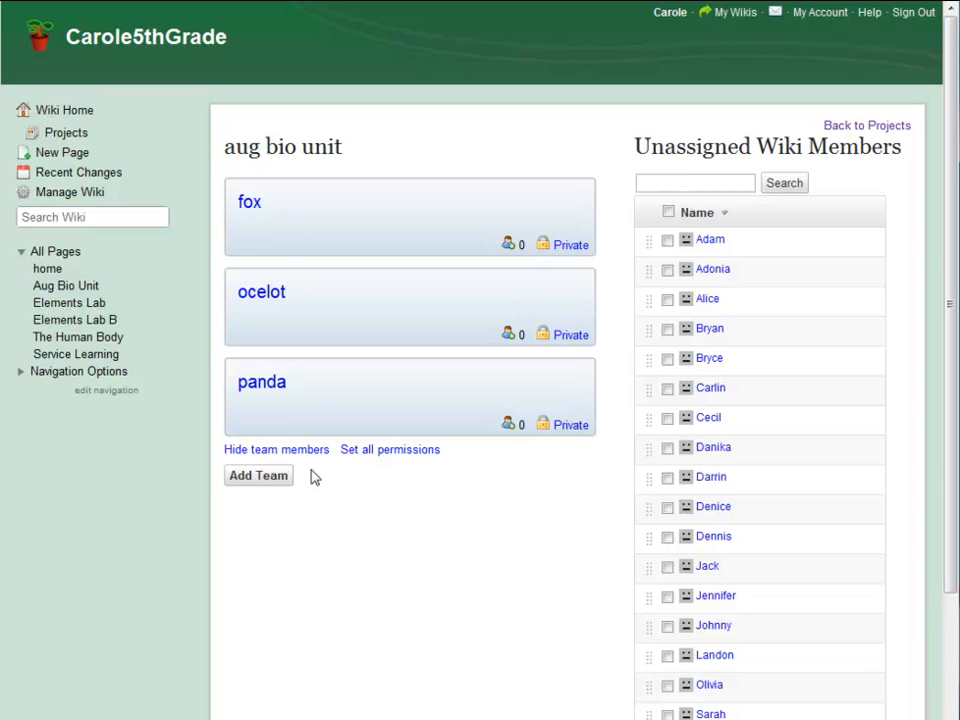
left_click(694, 182)
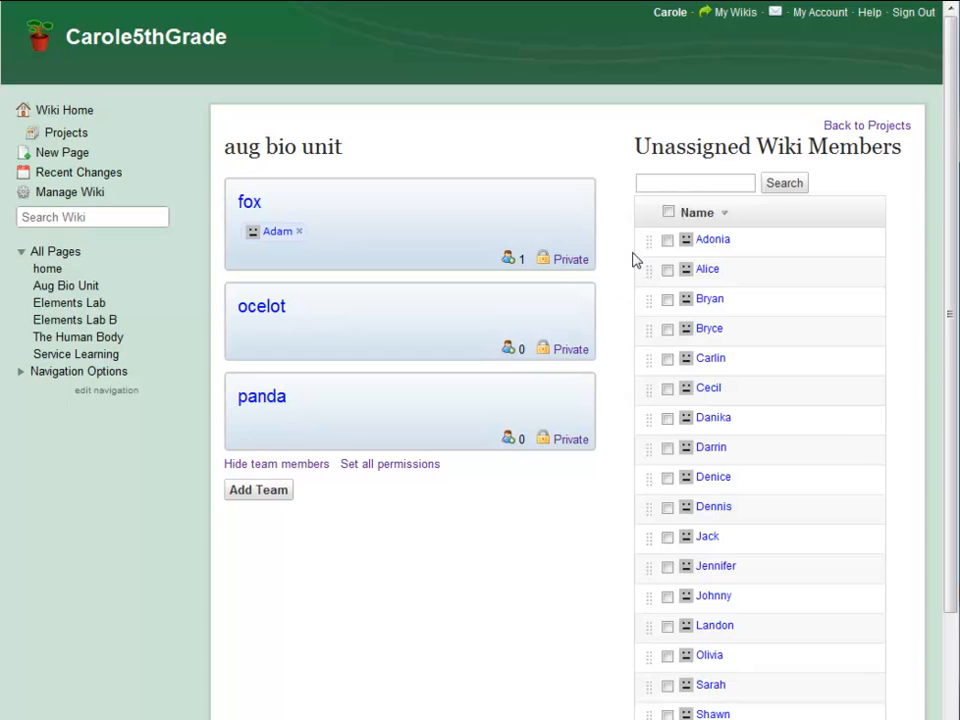
Add Adonia and Bryce to ocelot, move Bryan to panda, and remove Alice back to unassigned
left_click(668, 240)
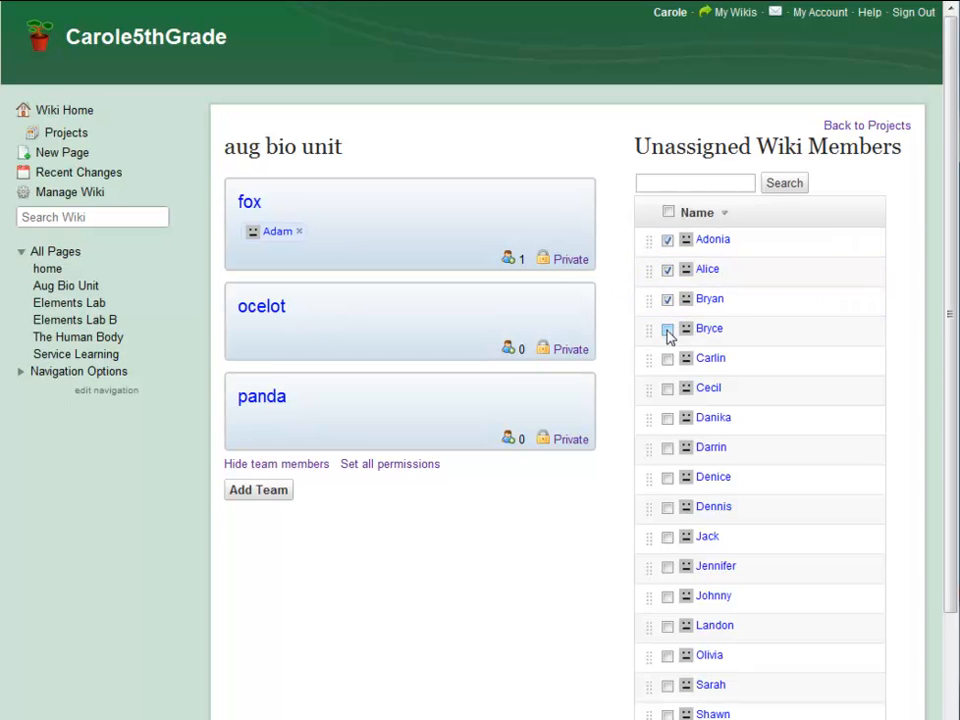
left_click(668, 328)
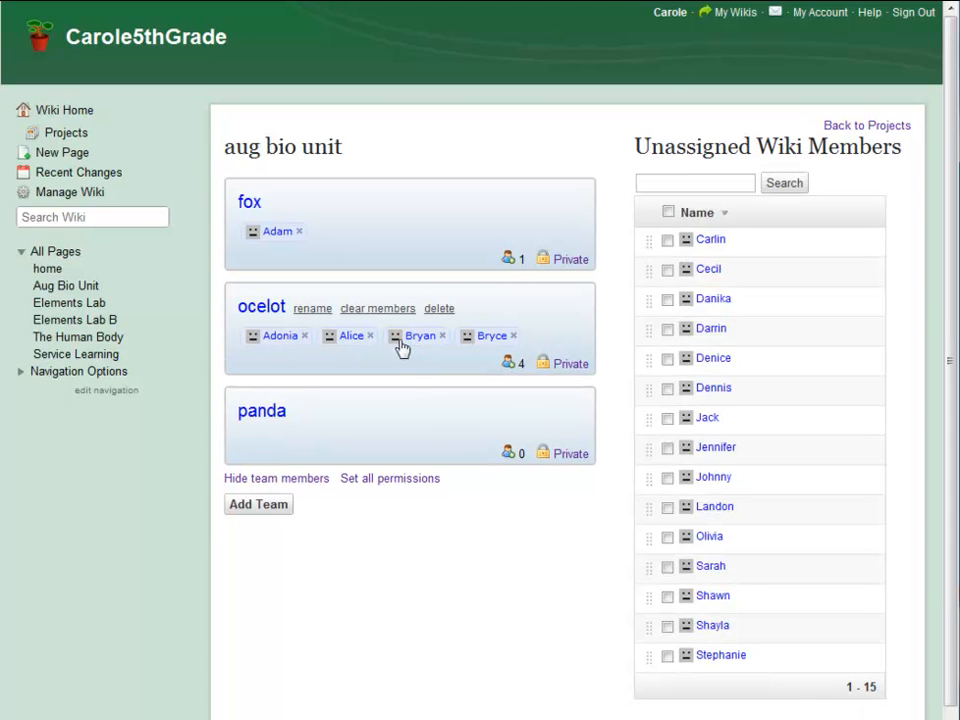
left_click_drag(416, 336, 392, 412)
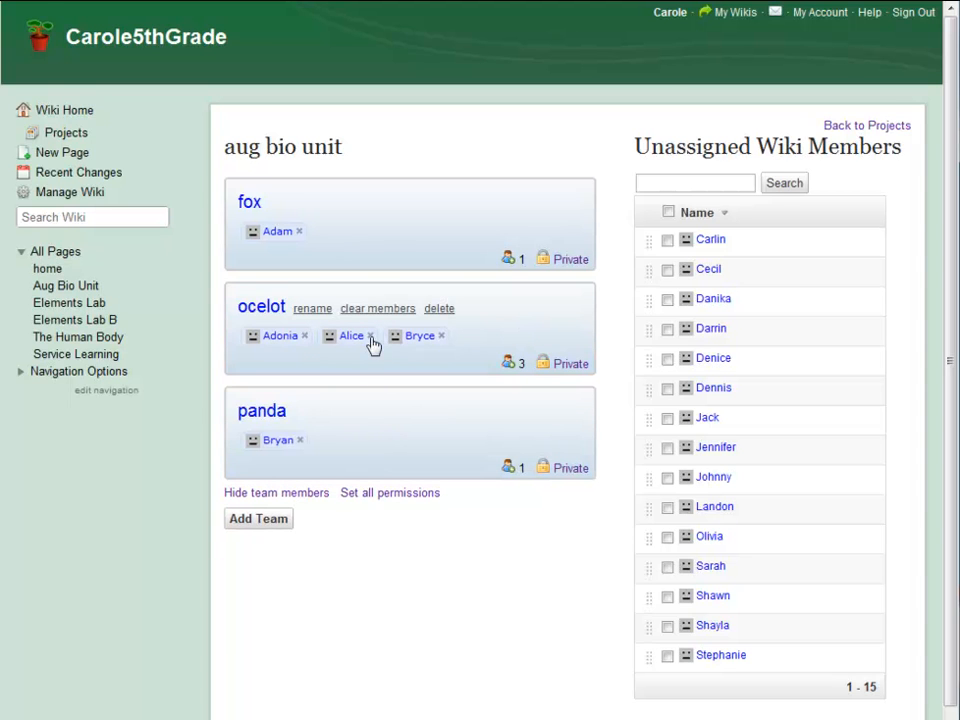
left_click(370, 336)
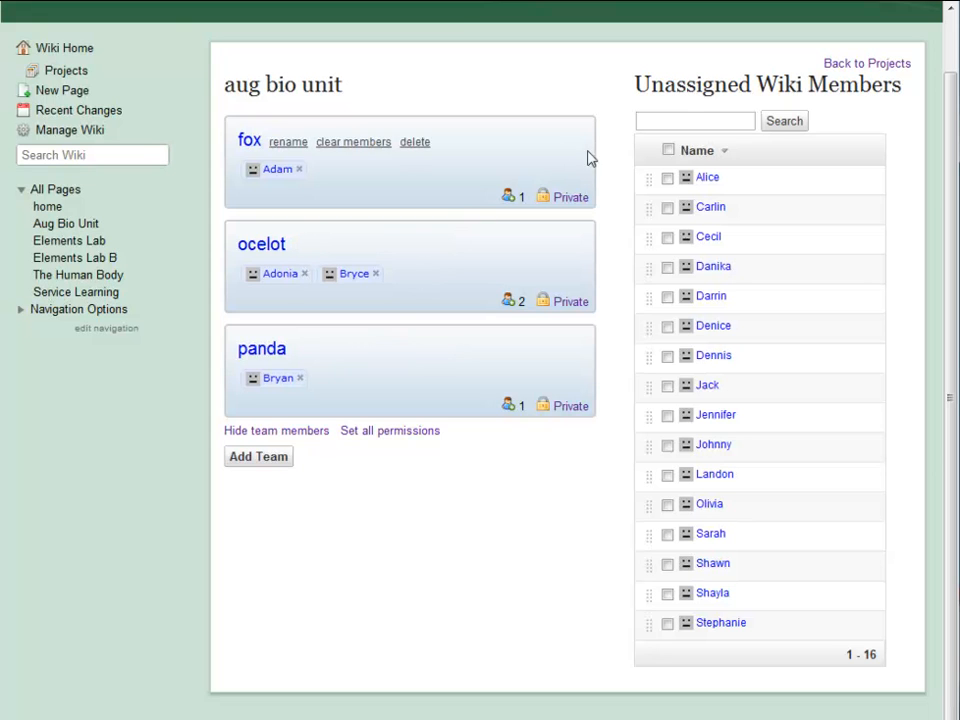
mouse_move(638, 234)
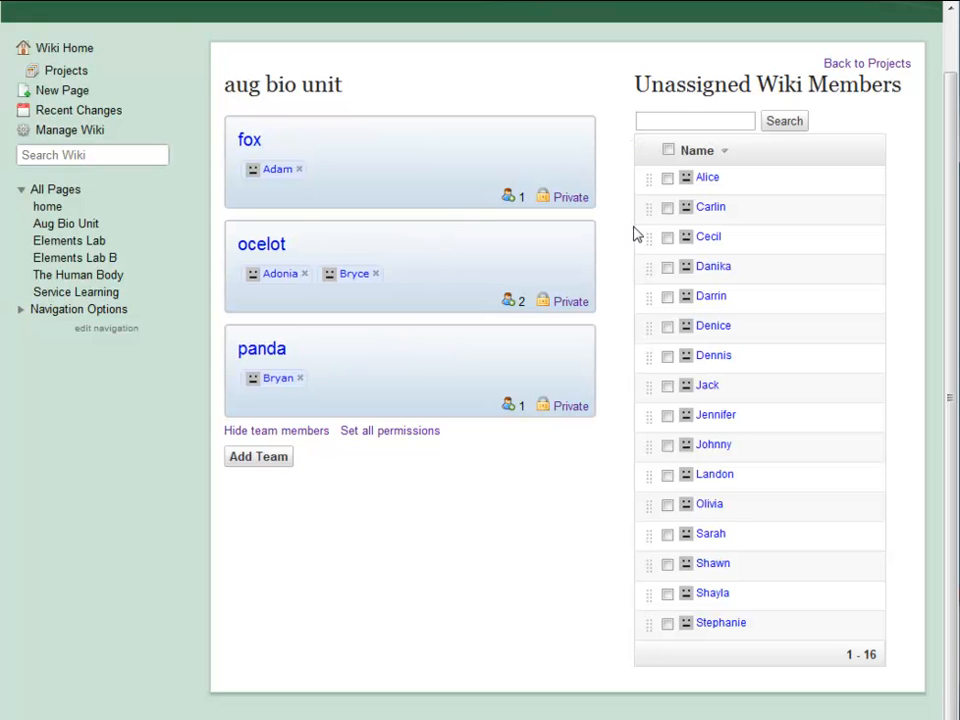
mouse_move(618, 150)
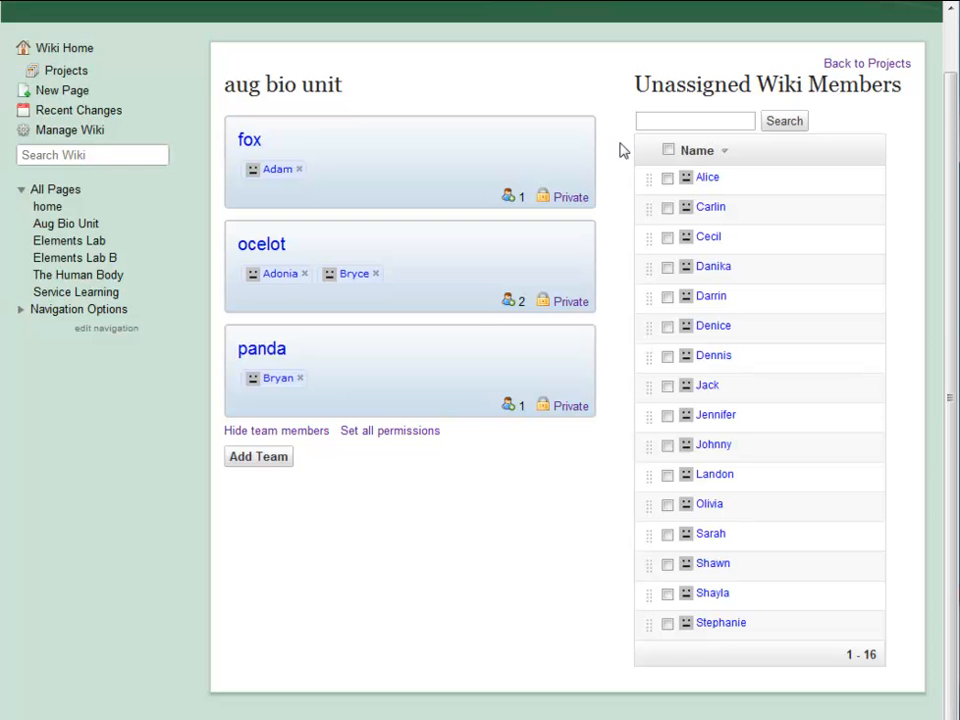
Return to the Projects list, where 'aug bio unit' now tops the five projects
scroll("up", 3)
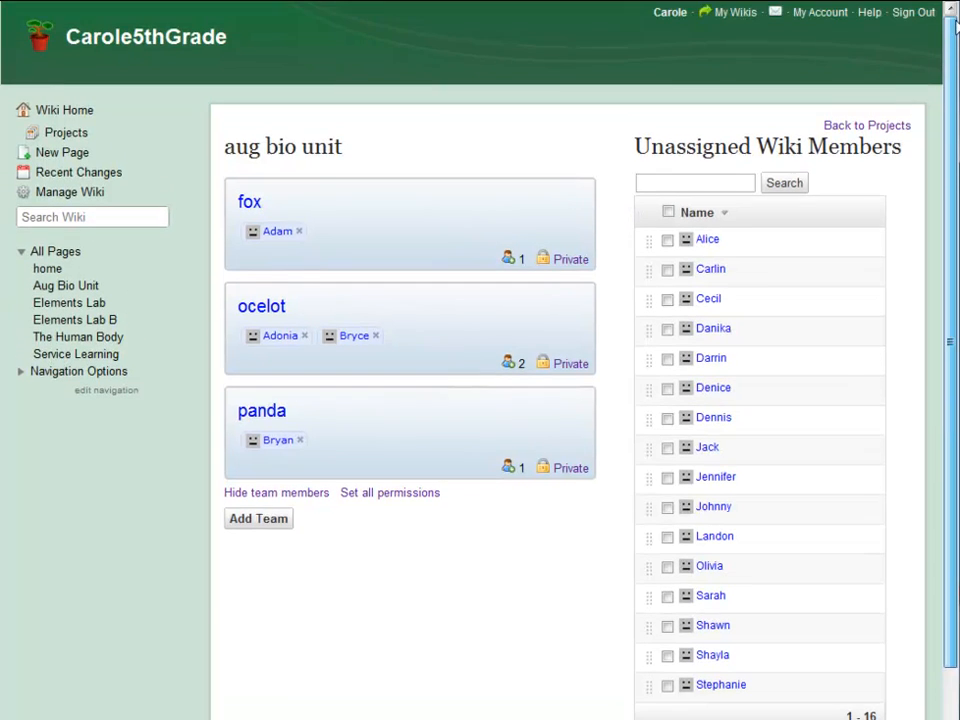
mouse_move(668, 12)
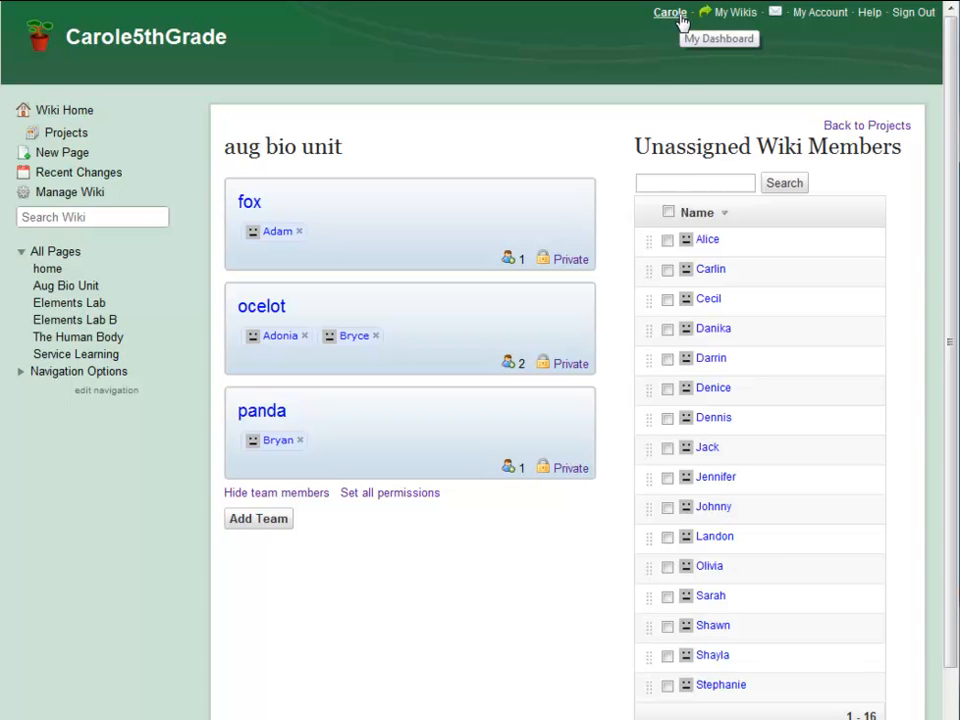
mouse_move(632, 396)
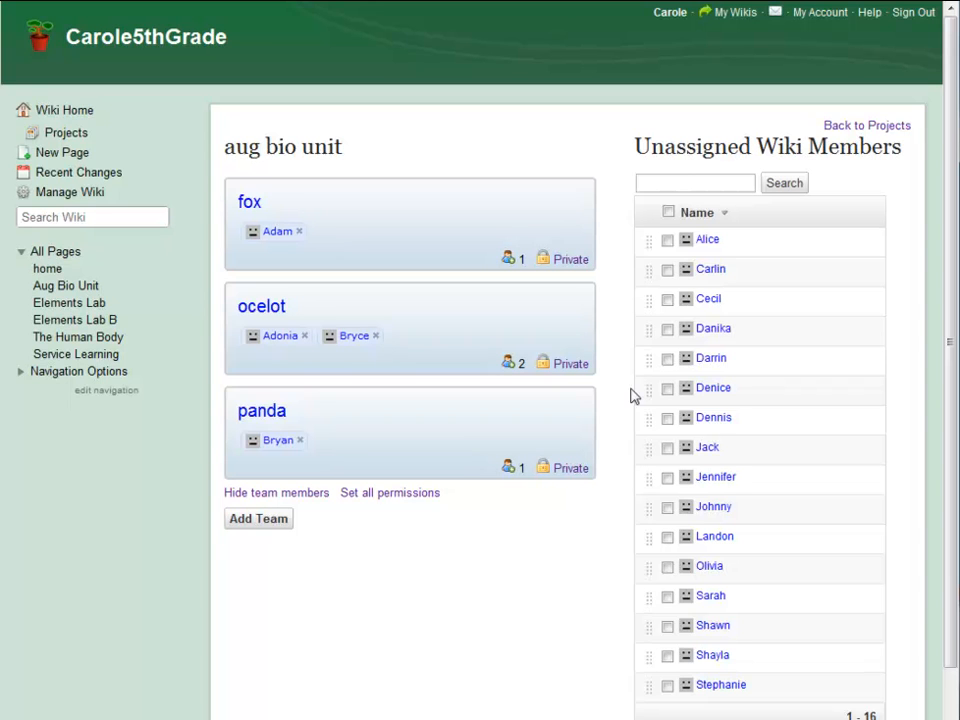
mouse_move(72, 152)
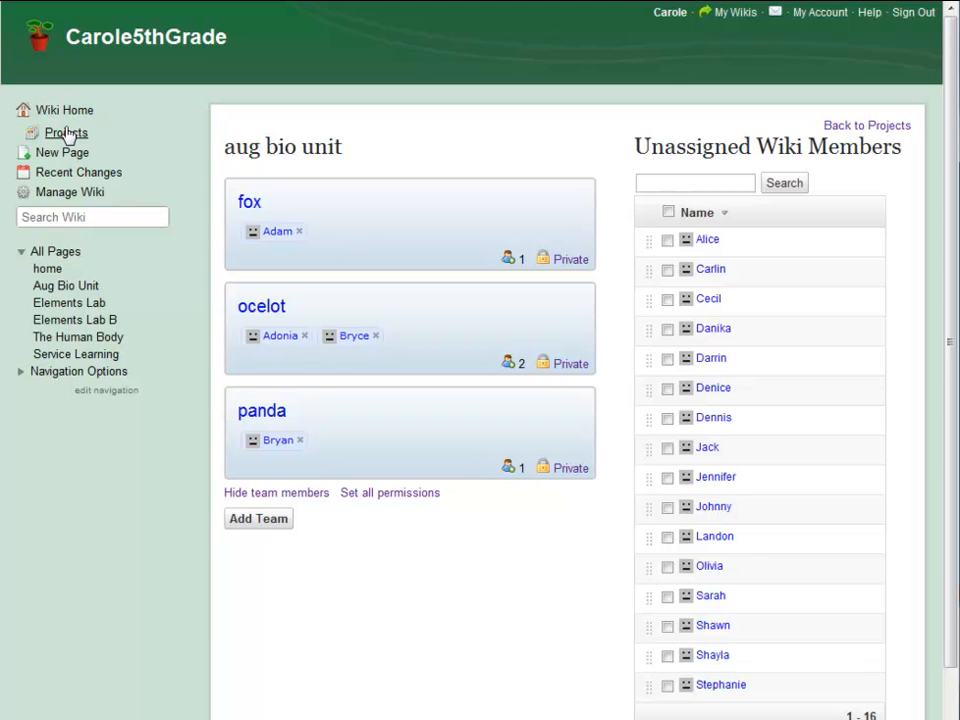
left_click(66, 132)
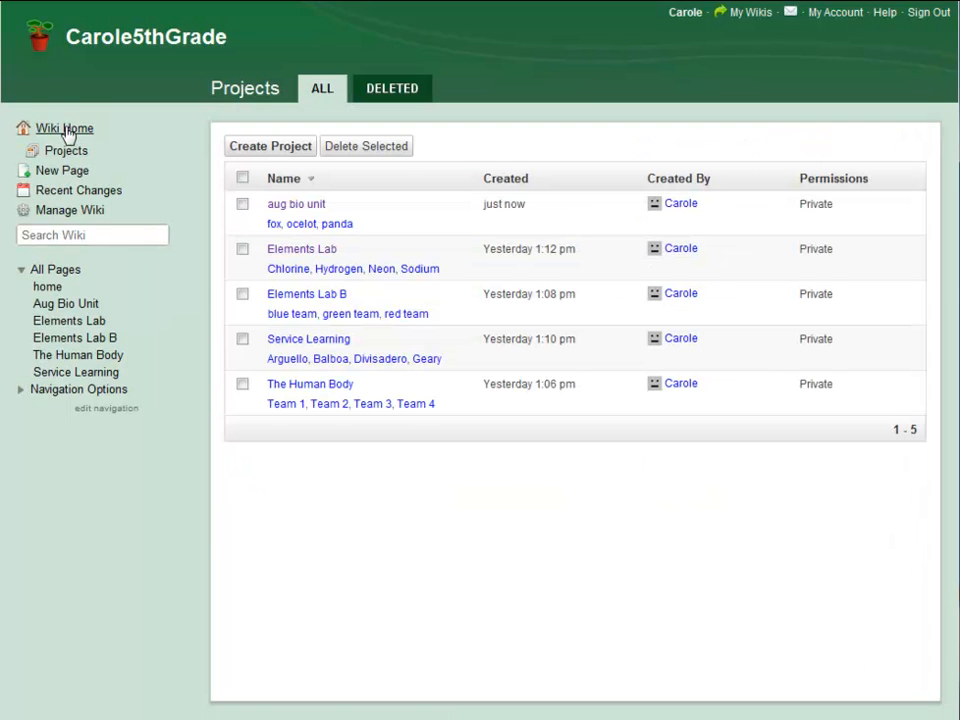